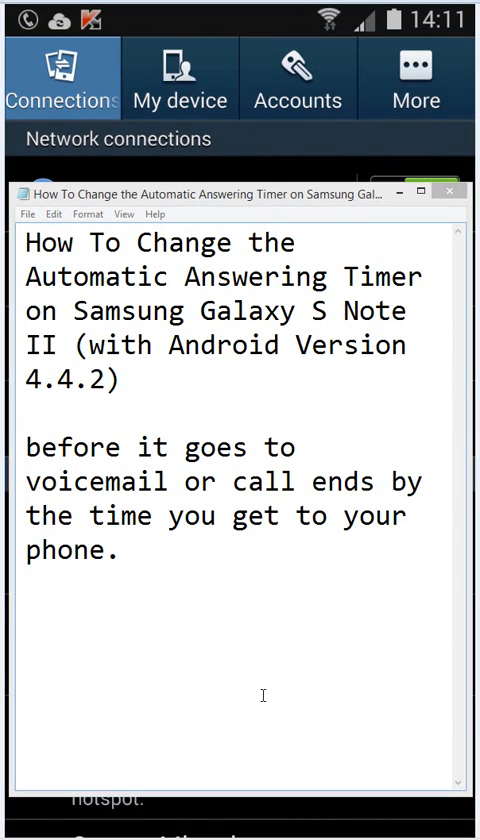
mouse_move(207, 345)
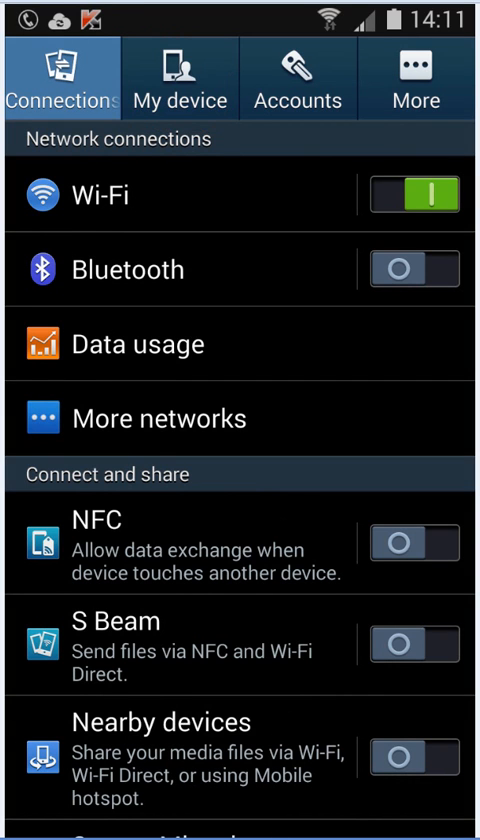
Step: Open Call settings from My device > Call to reach Call accessories
click(180, 78)
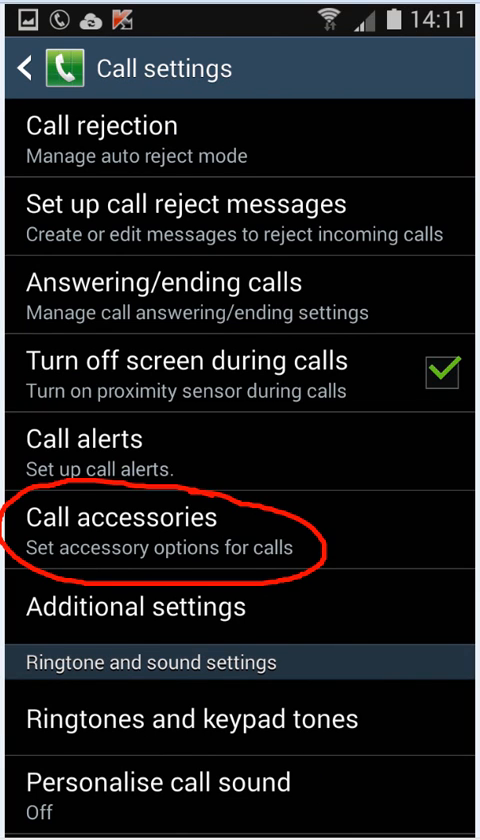
Step: Open Call accessories and show the Automatic answering timer dialog, currently 5 seconds
click(120, 517)
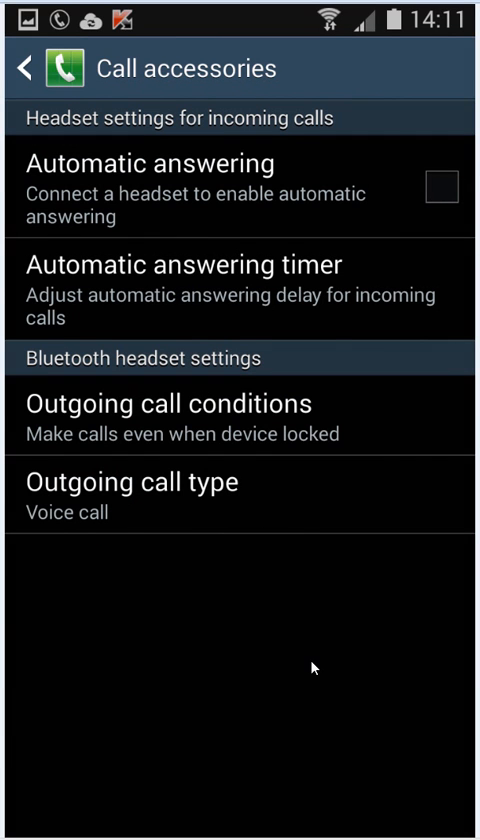
drag(70, 237, 360, 235)
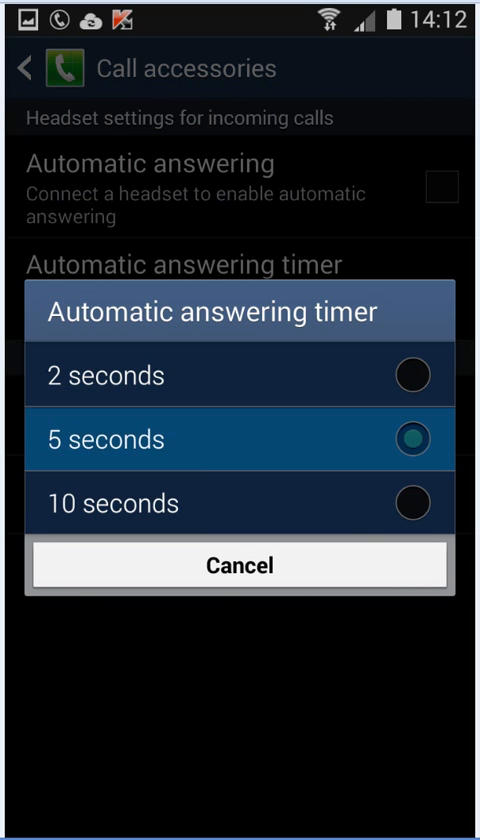
mouse_move(153, 665)
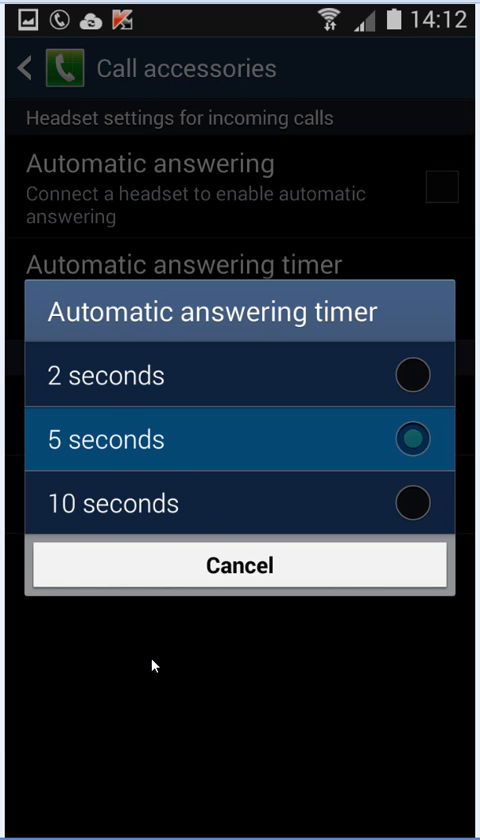